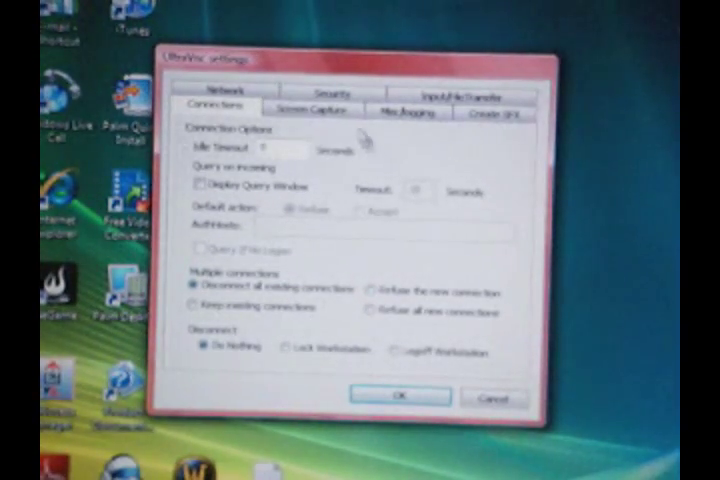
Switch to the Security tab to reach the VNC Password field.
click(340, 108)
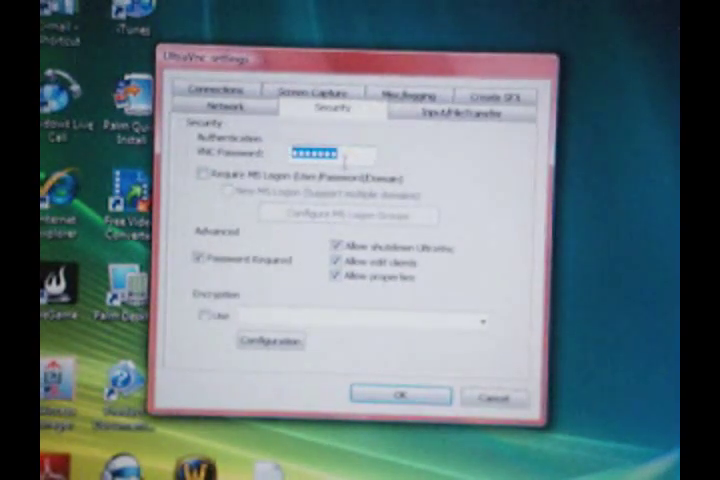